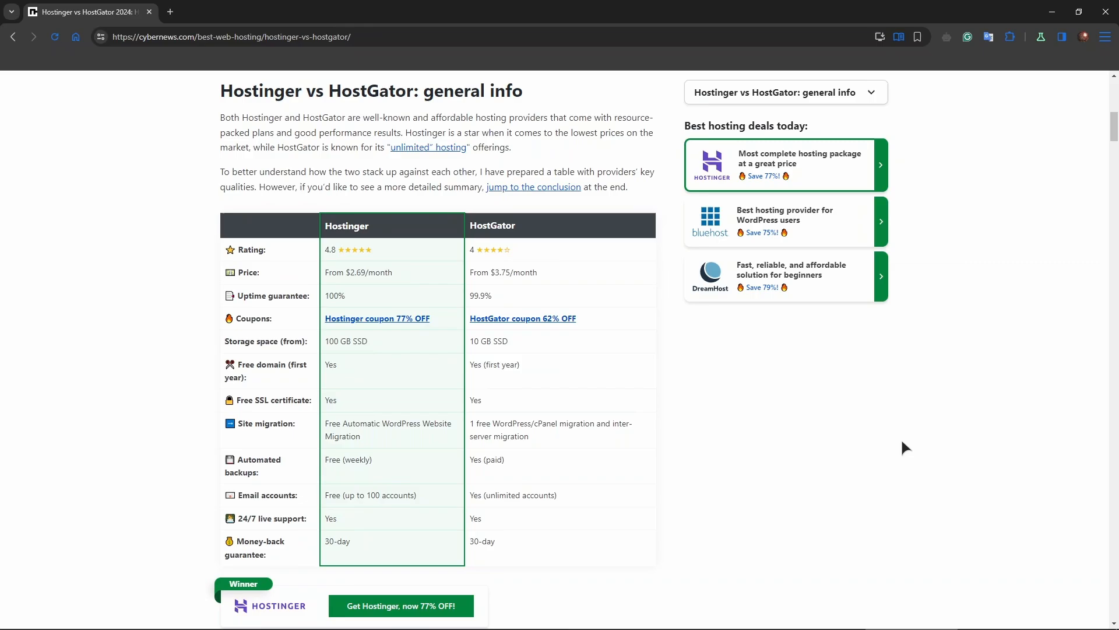
Beside HostGator's homepage, advance Hostinger's plan carousel from Premium through Business to Cloud Startup.
scroll(down, 3)
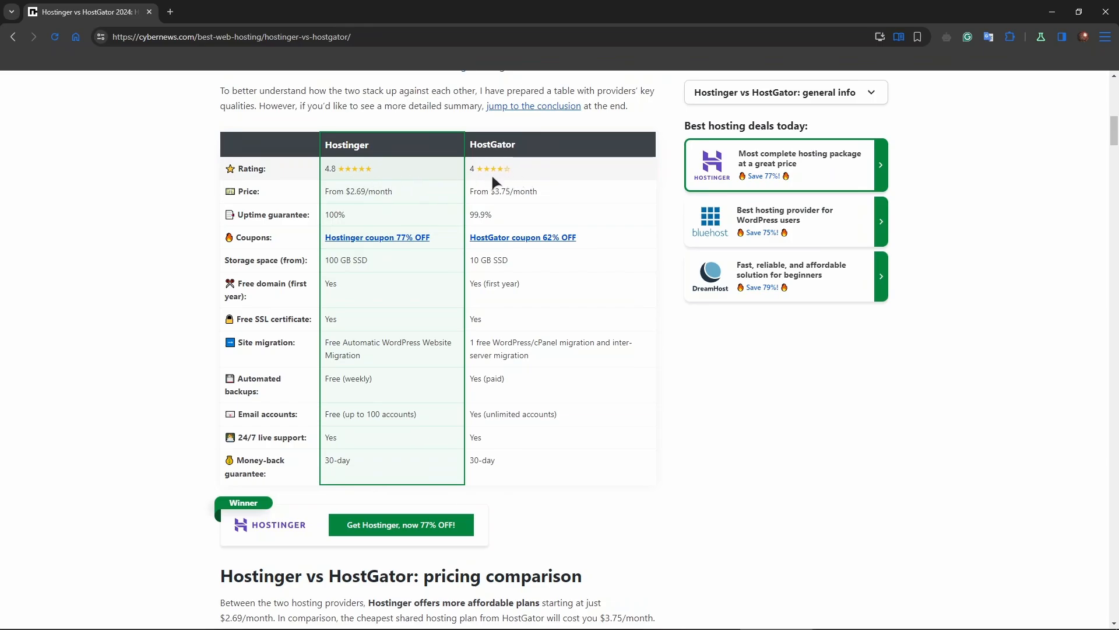
mouse_move(346, 237)
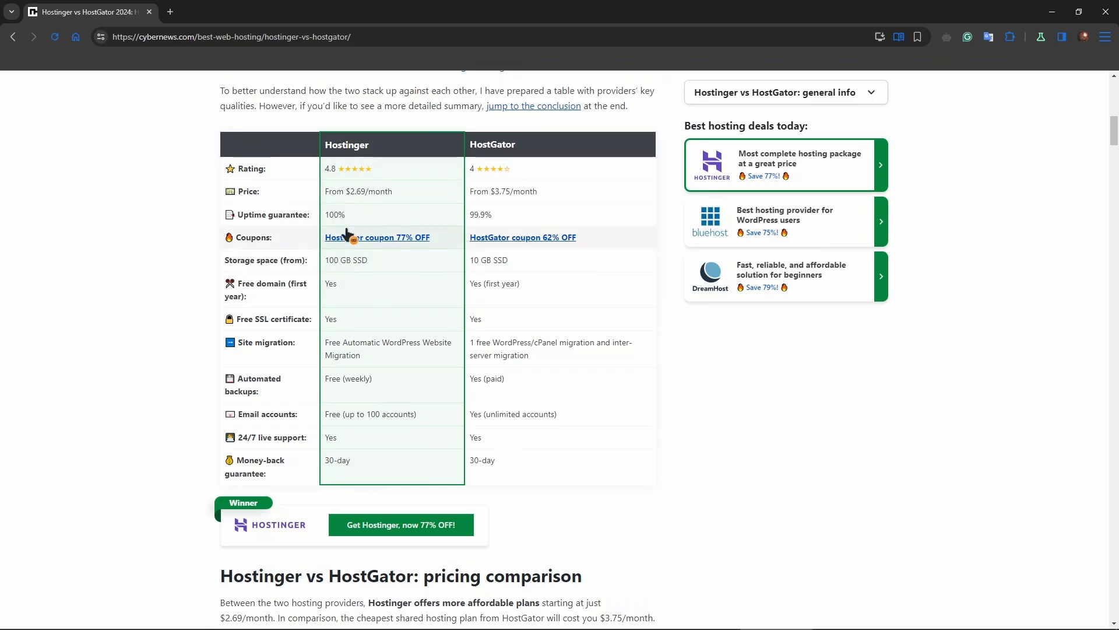
mouse_move(346, 203)
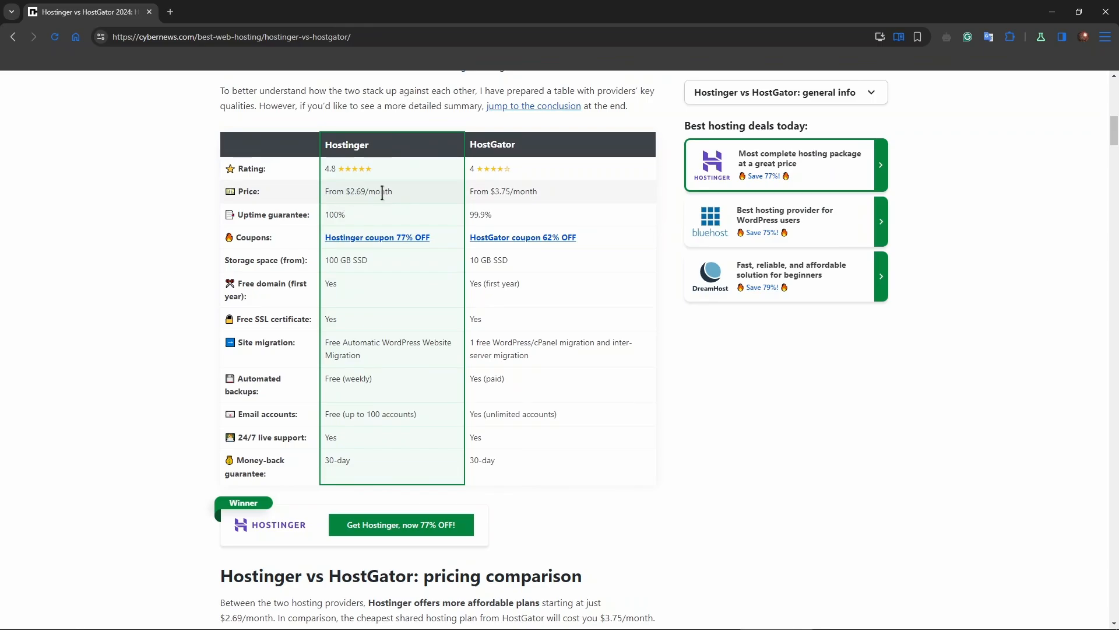
mouse_move(531, 220)
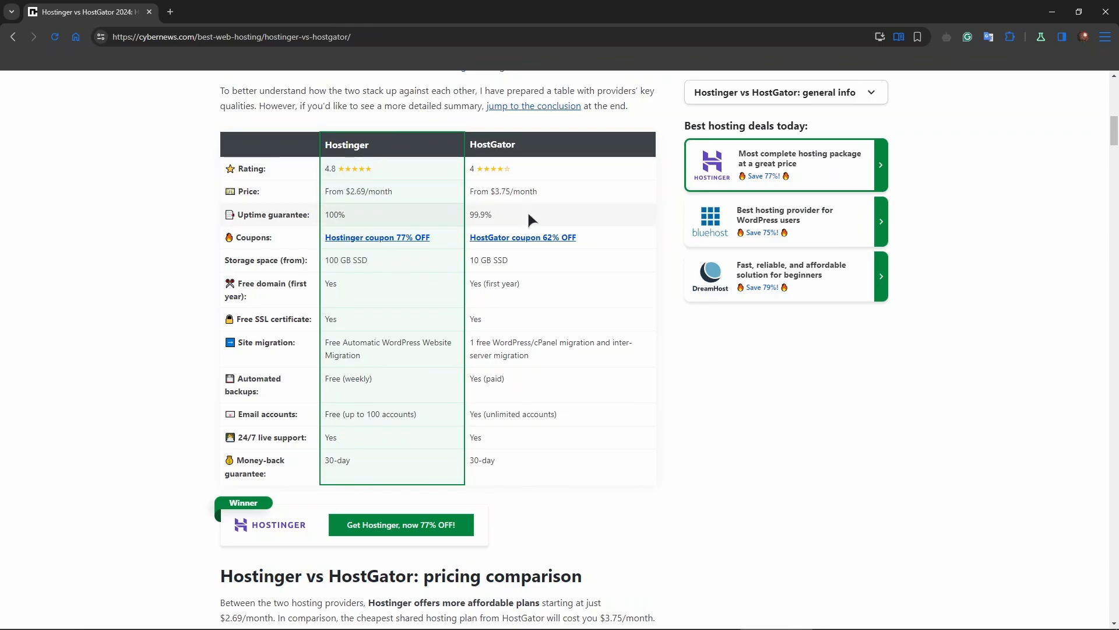
mouse_move(495, 193)
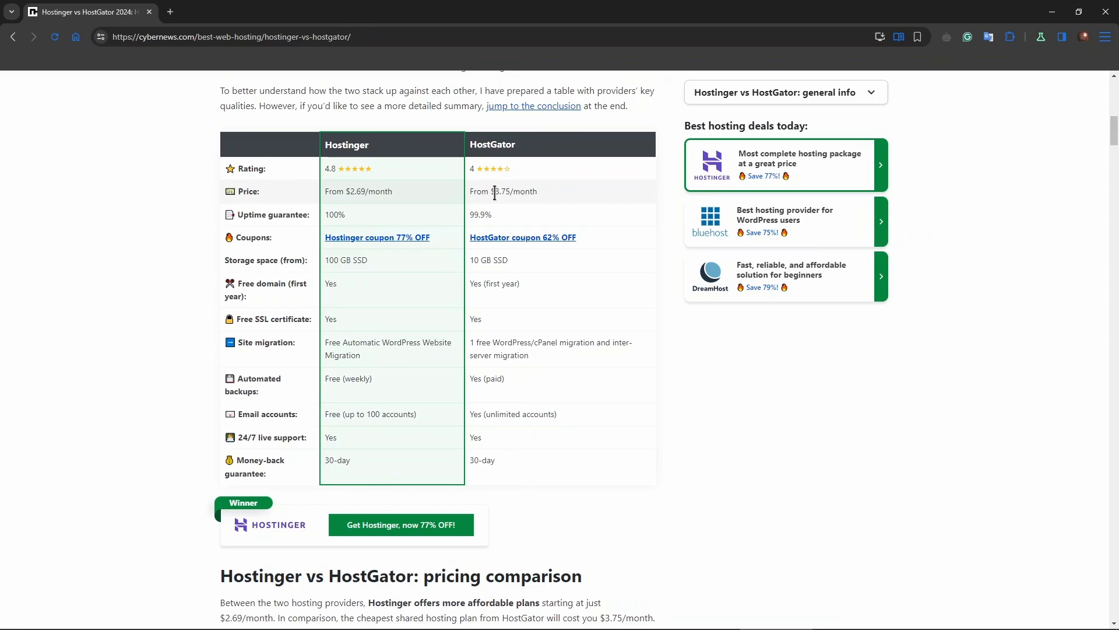
mouse_move(524, 197)
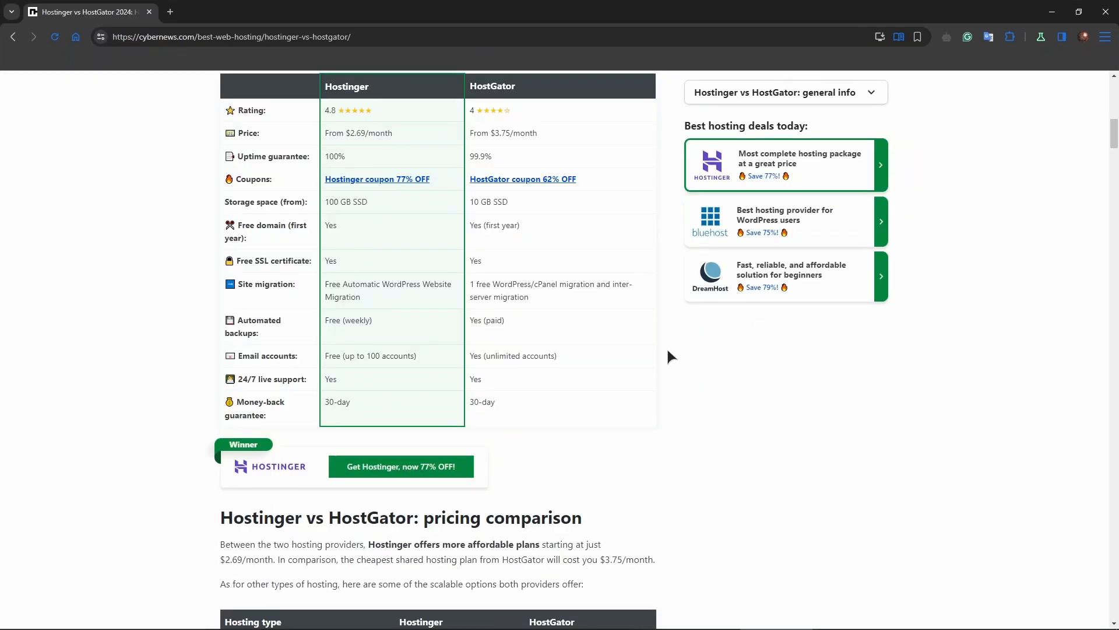
scroll(up, 3)
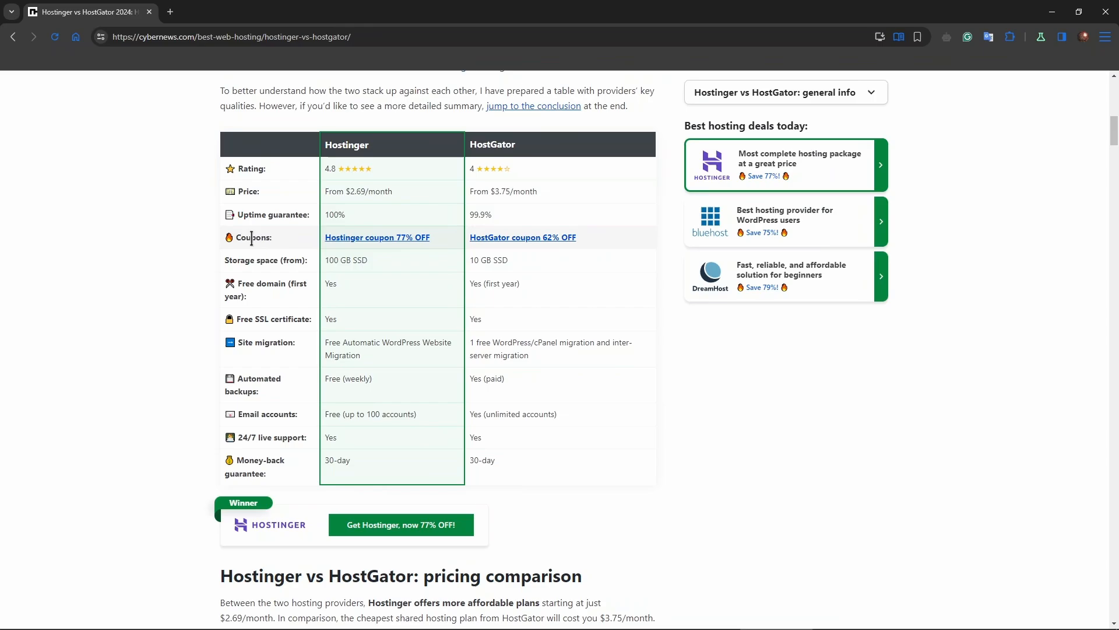
mouse_move(404, 246)
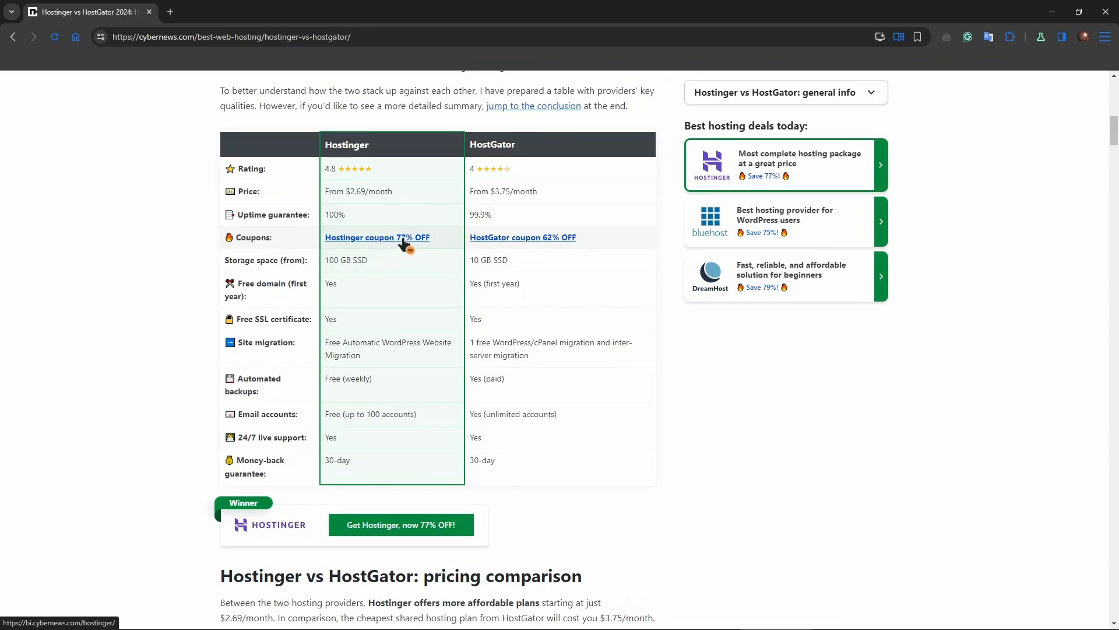
mouse_move(546, 242)
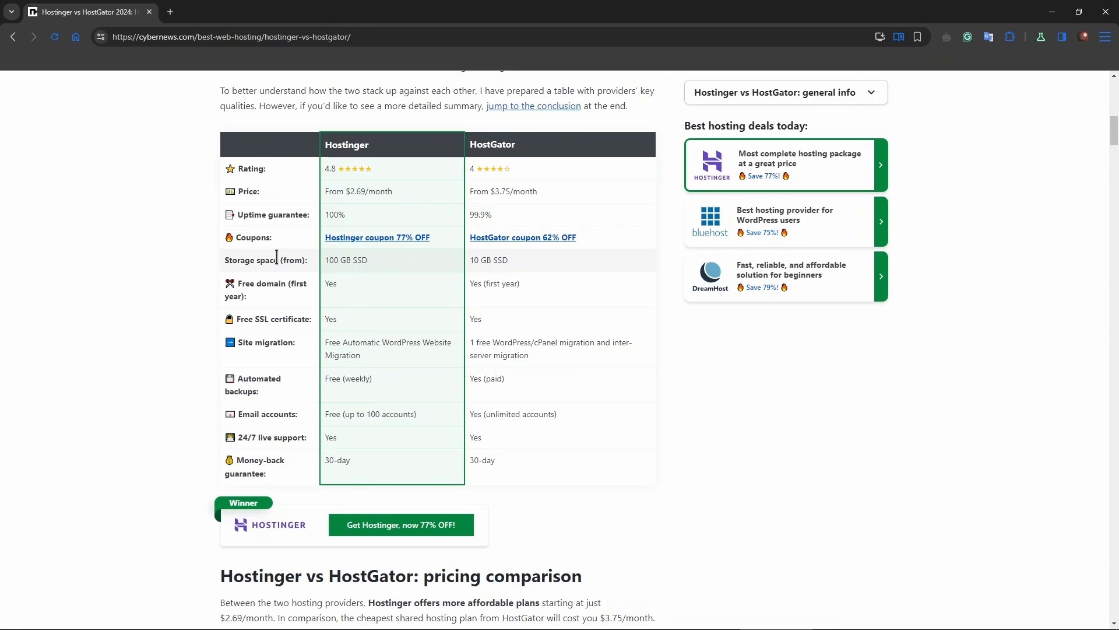
mouse_move(341, 277)
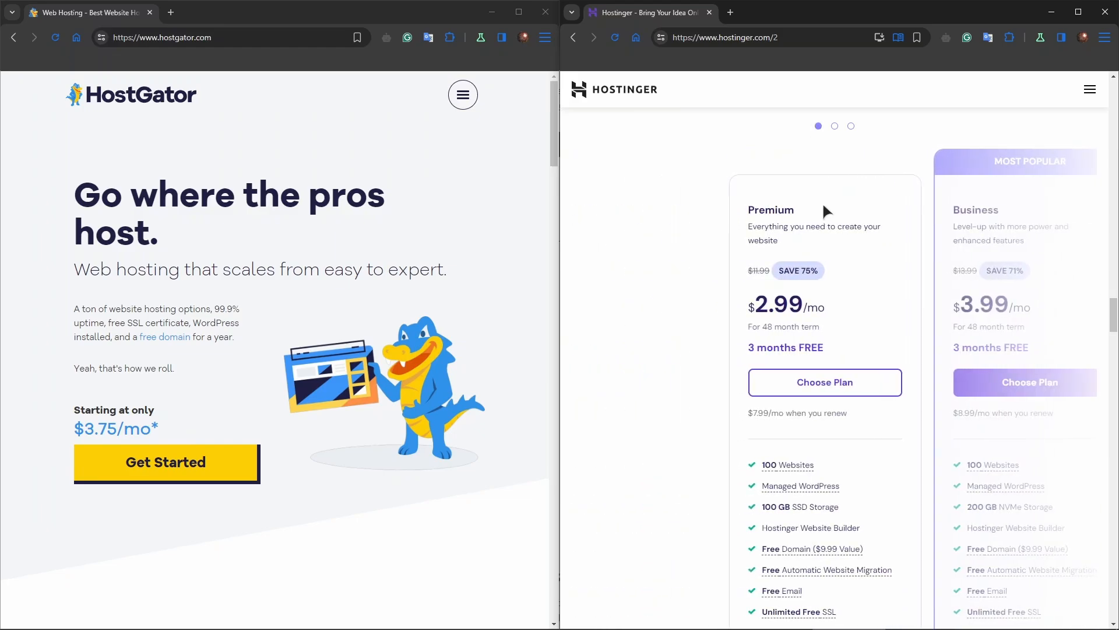
mouse_move(789, 293)
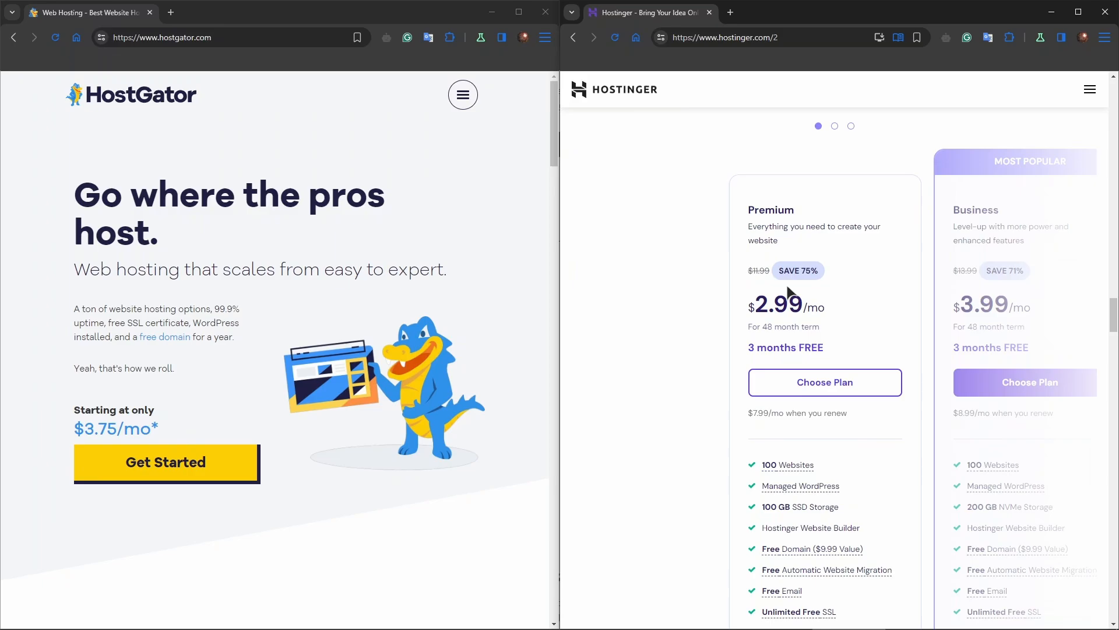
mouse_move(1110, 290)
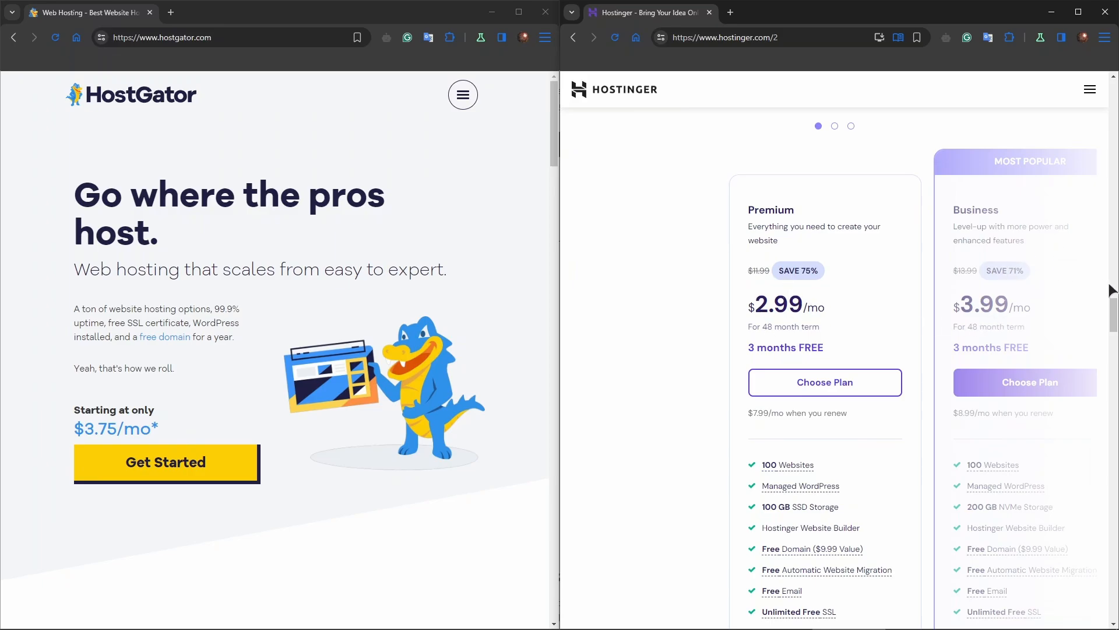
click(834, 126)
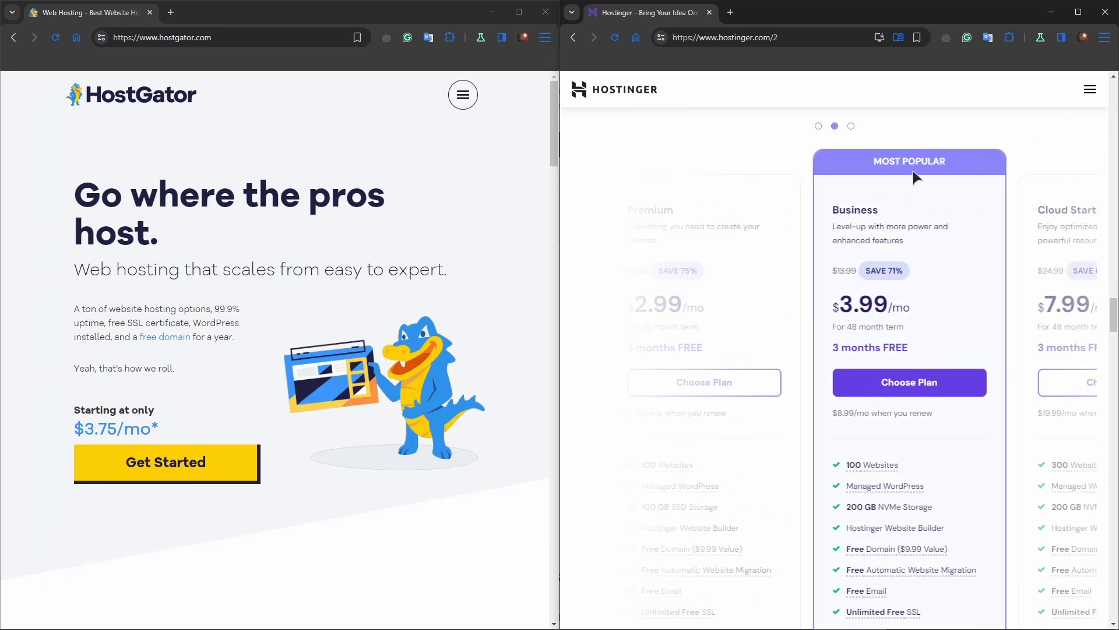
scroll(left, 3)
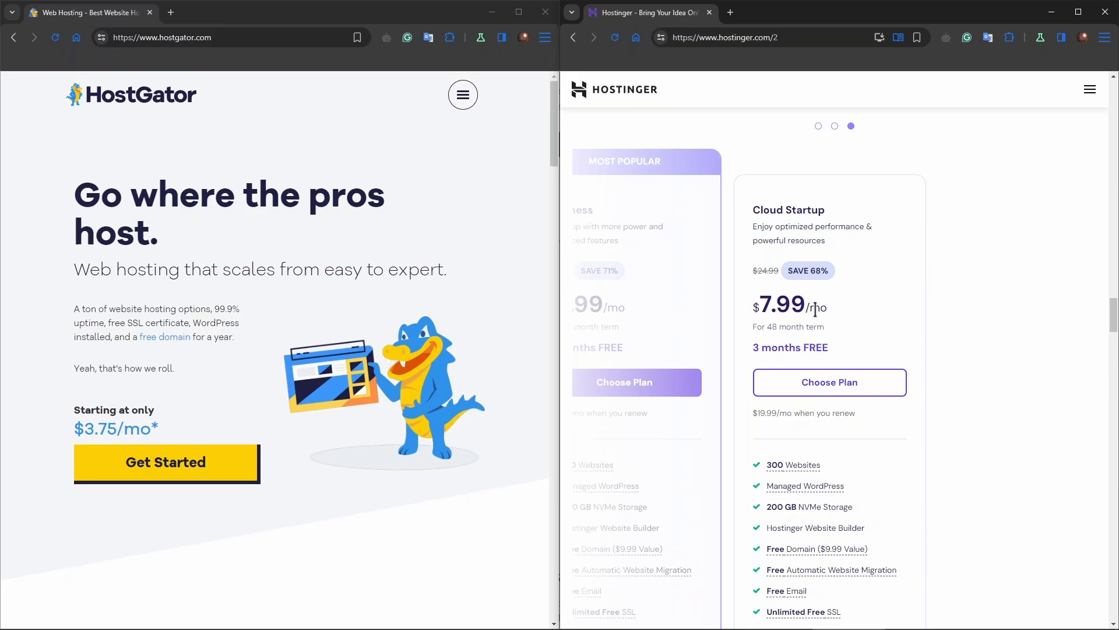
mouse_move(824, 296)
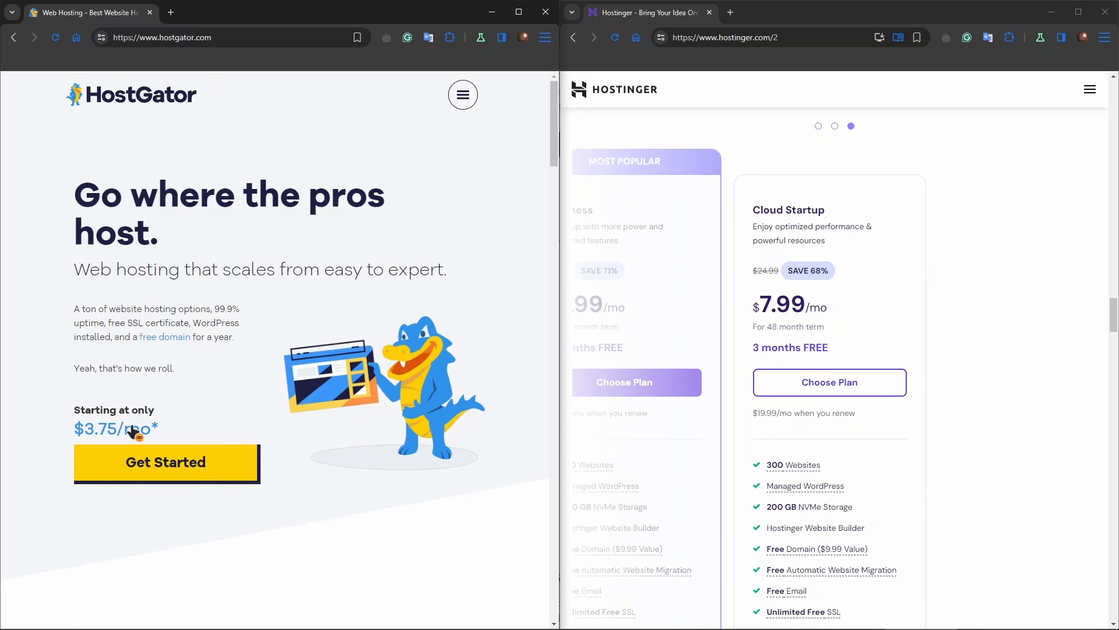
Scroll HostGator's homepage to plans: Web $3.75, WordPress $4.50, VPS $36.99, Dedicated $91.98.
scroll(down, 3)
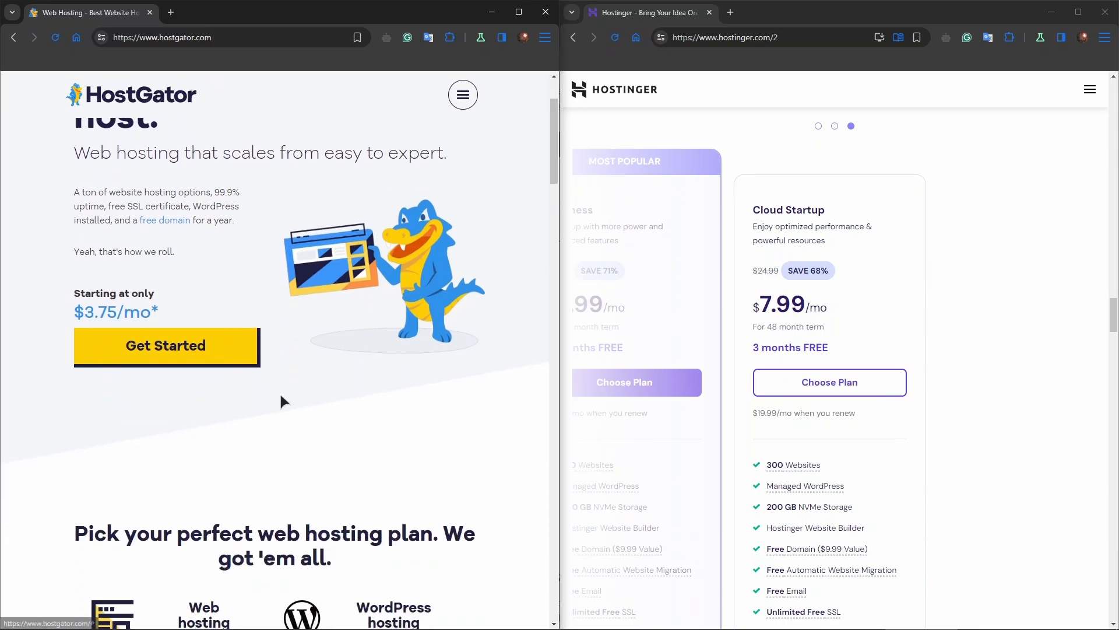
scroll(down, 3)
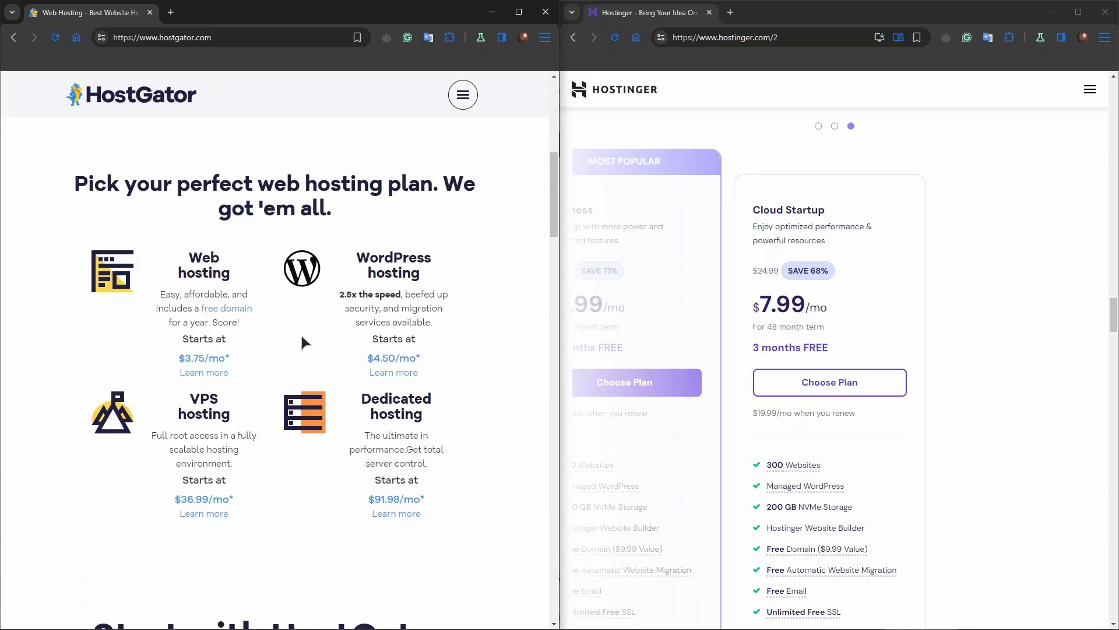
mouse_move(368, 368)
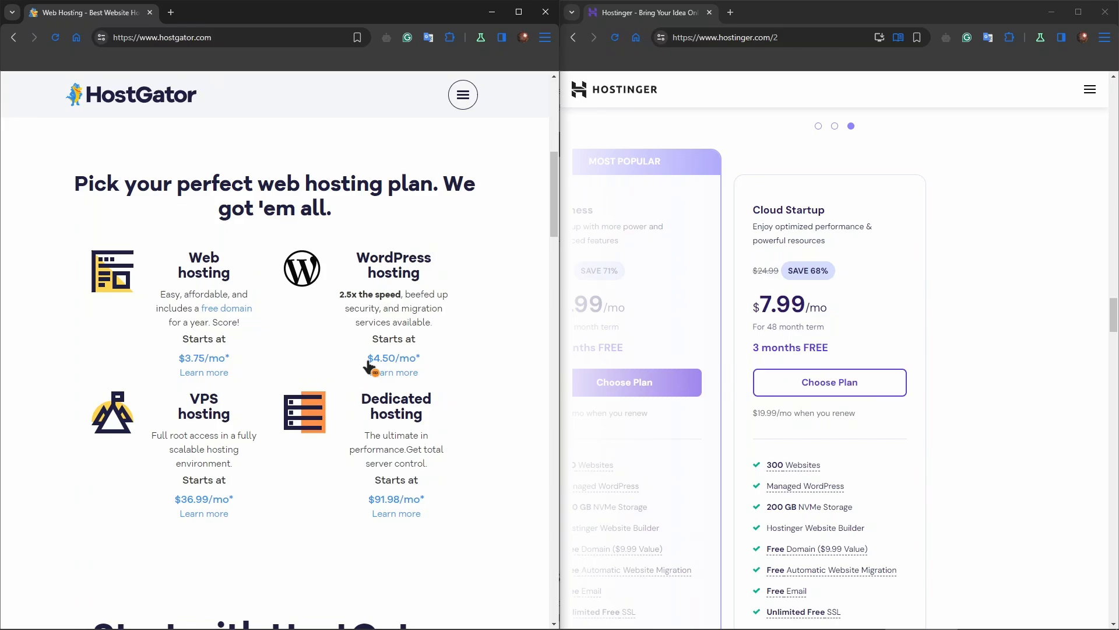
mouse_move(202, 418)
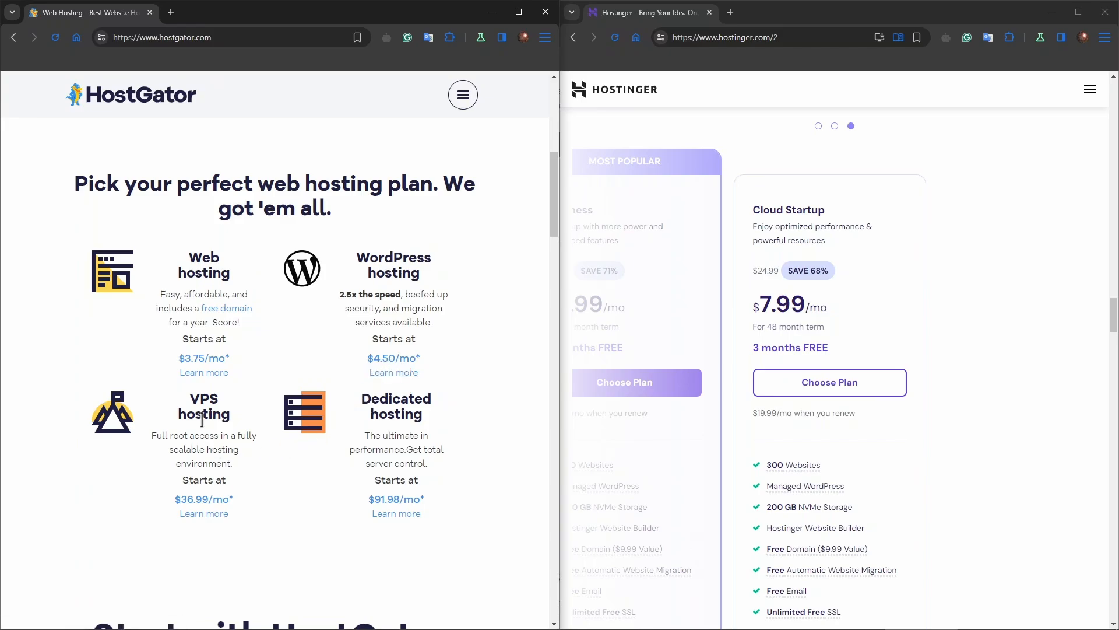
mouse_move(191, 513)
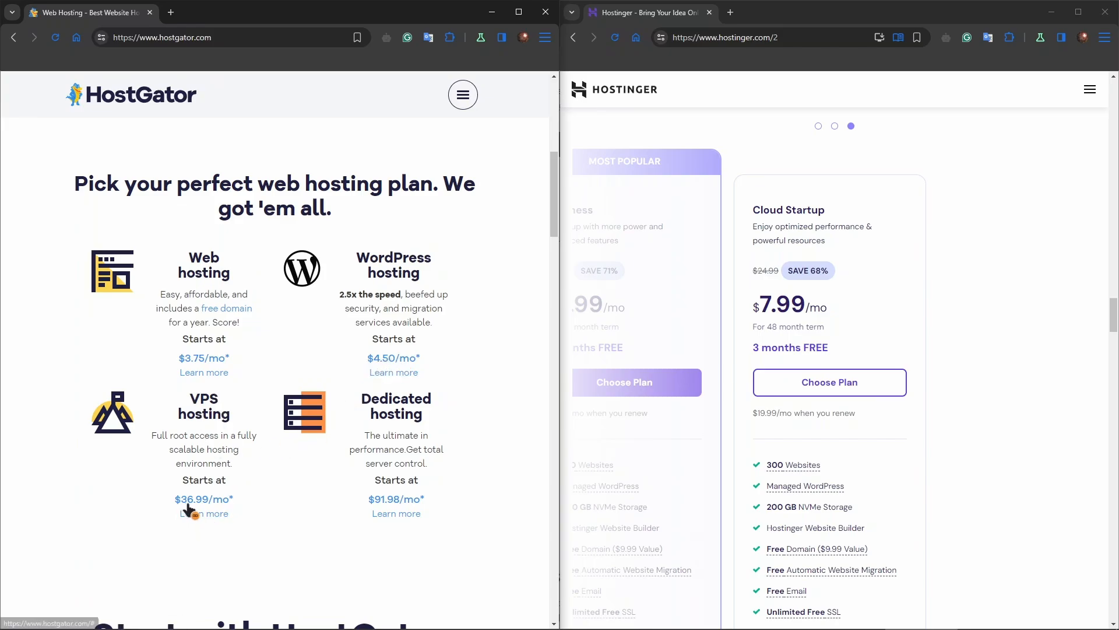
mouse_move(409, 415)
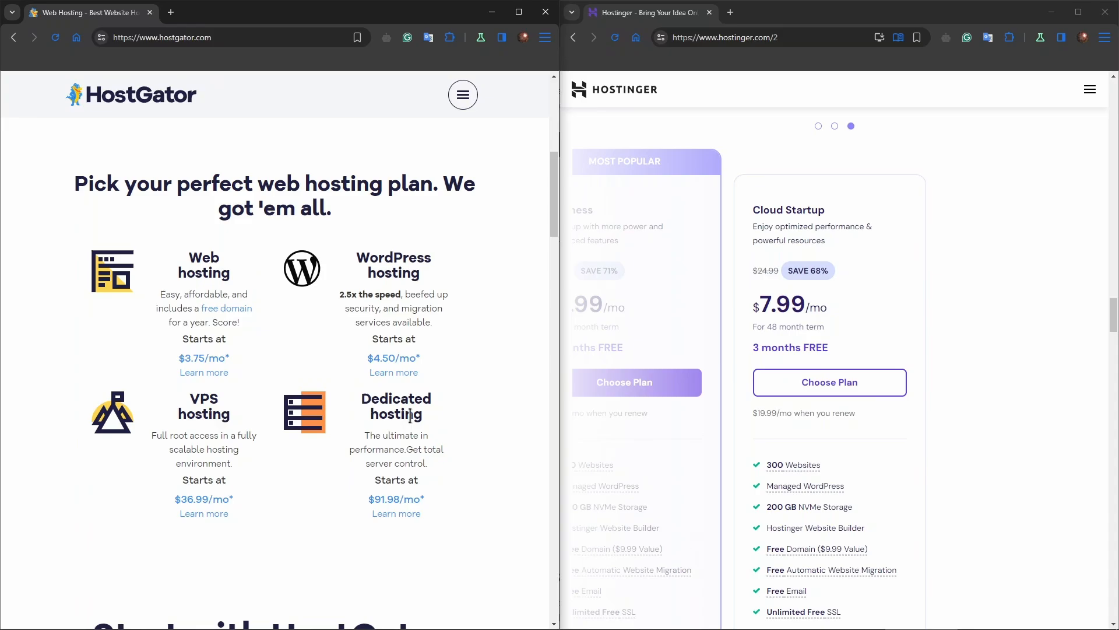
mouse_move(379, 508)
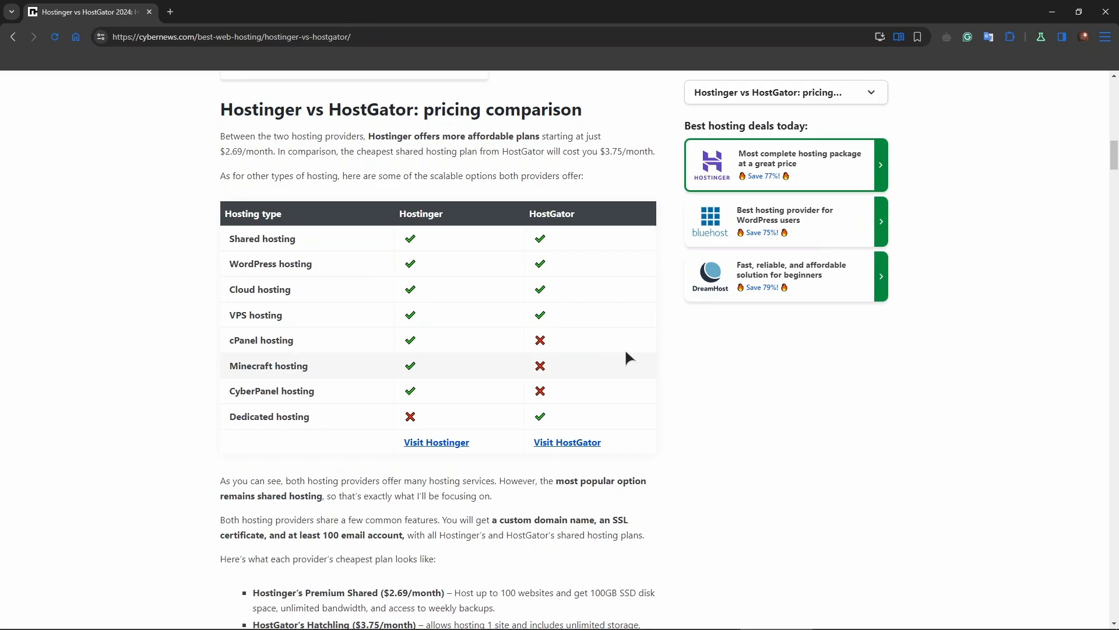
mouse_move(280, 226)
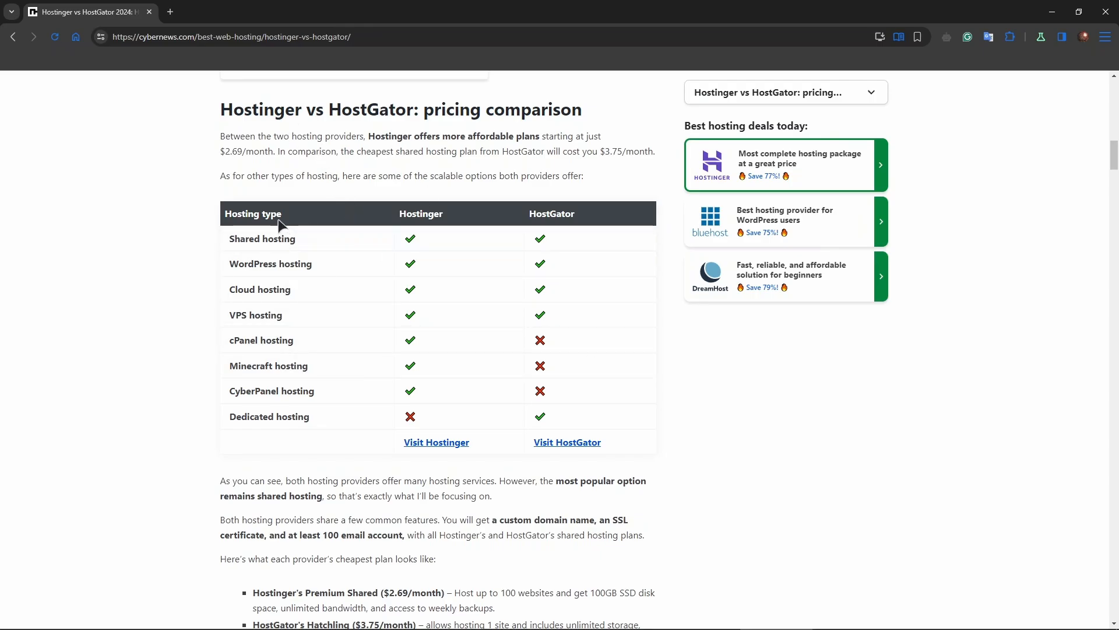
mouse_move(286, 284)
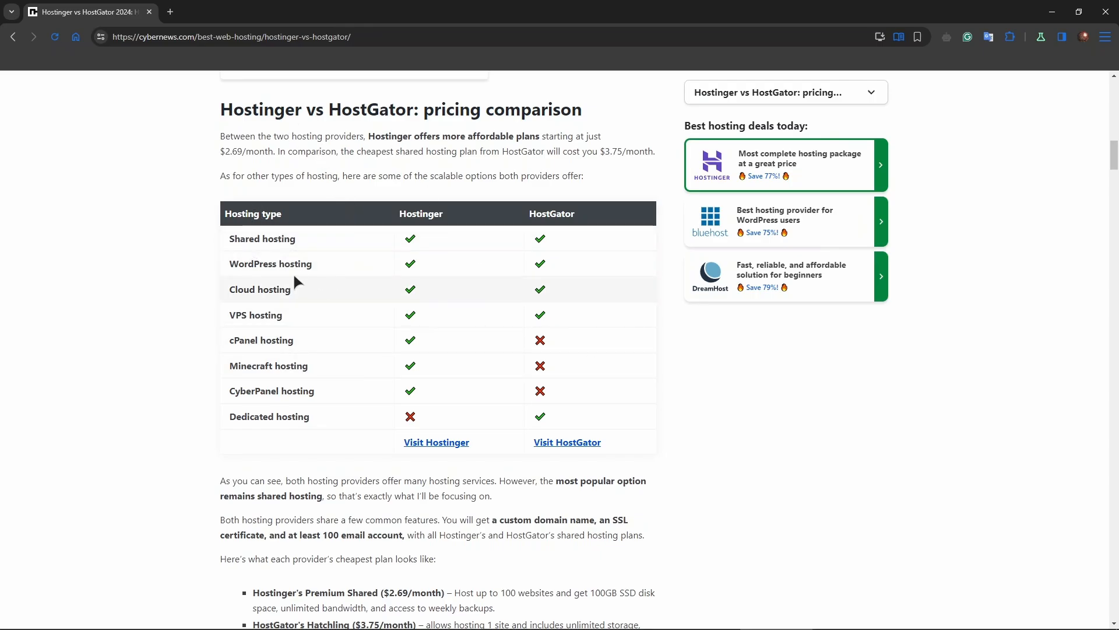
mouse_move(371, 303)
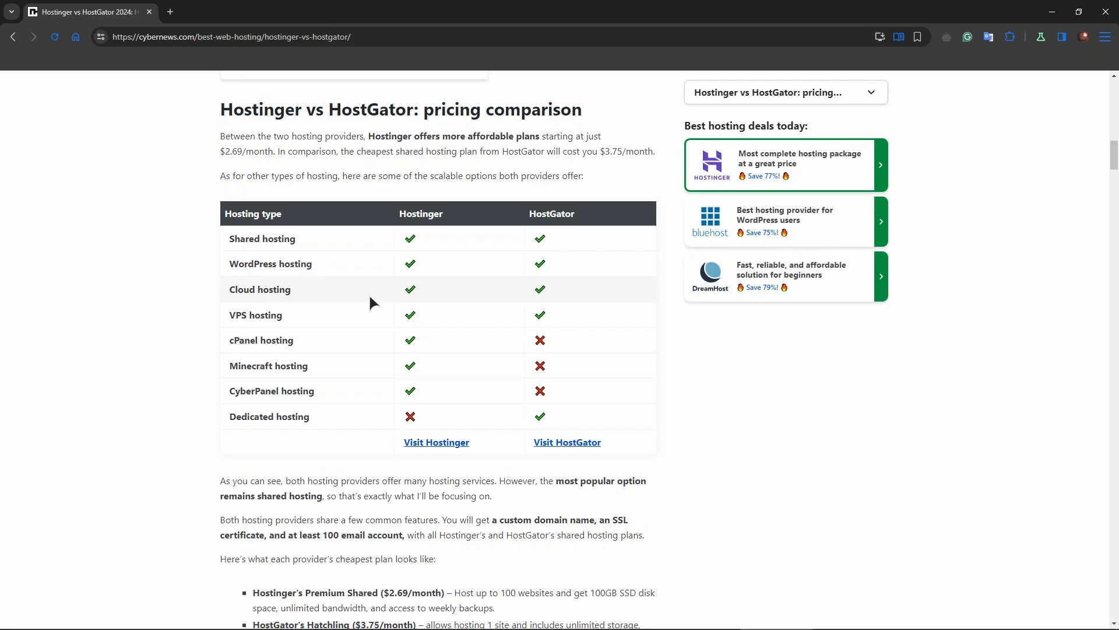
mouse_move(534, 327)
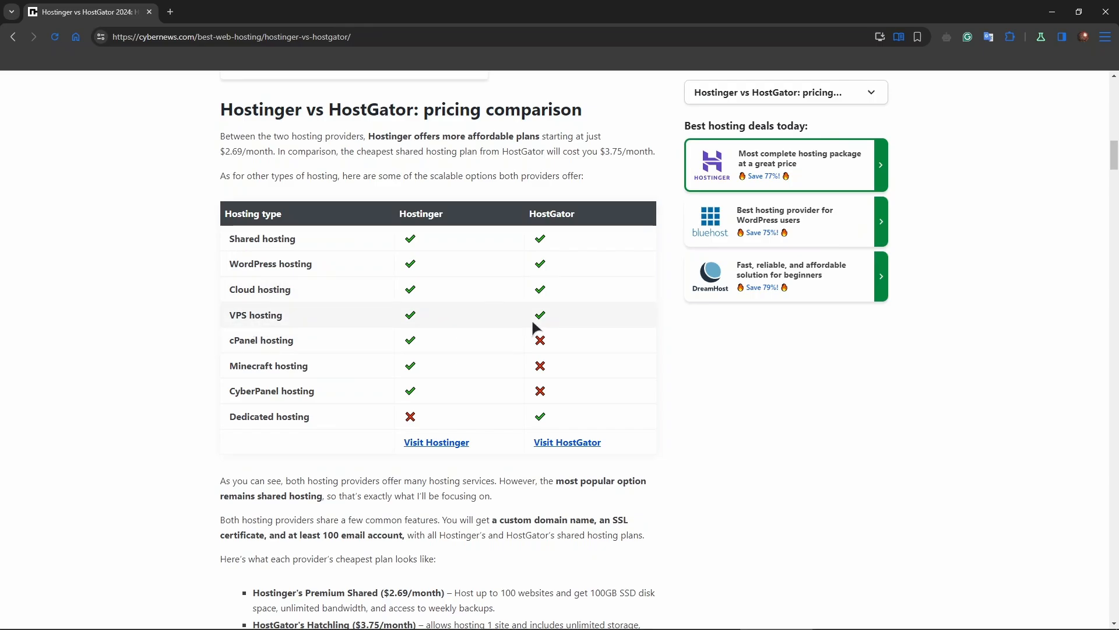
mouse_move(376, 404)
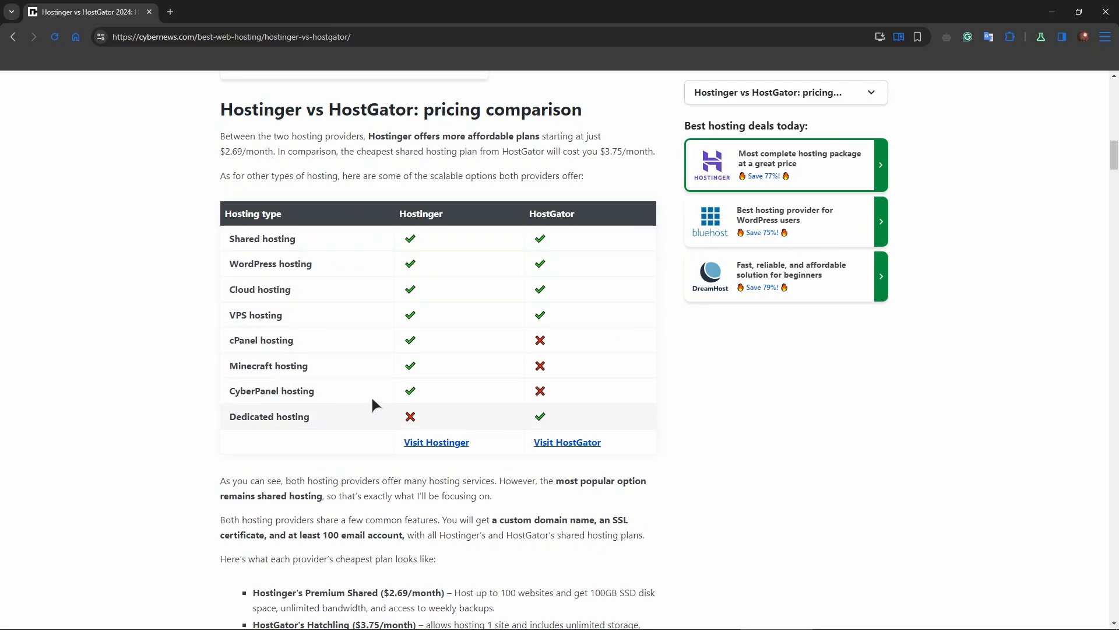
mouse_move(411, 258)
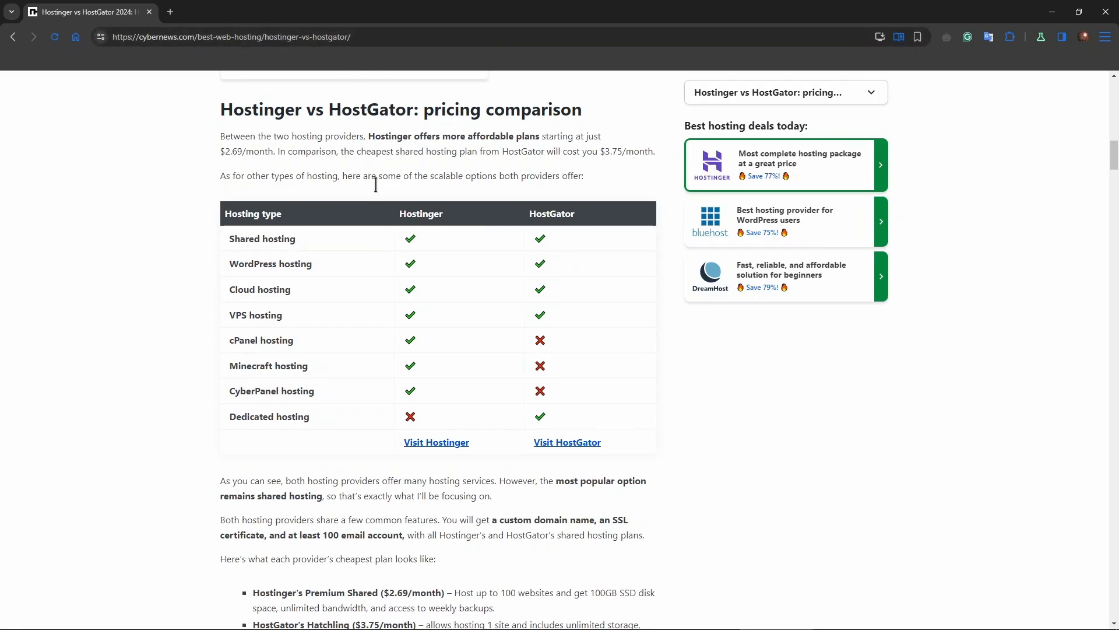
mouse_move(386, 98)
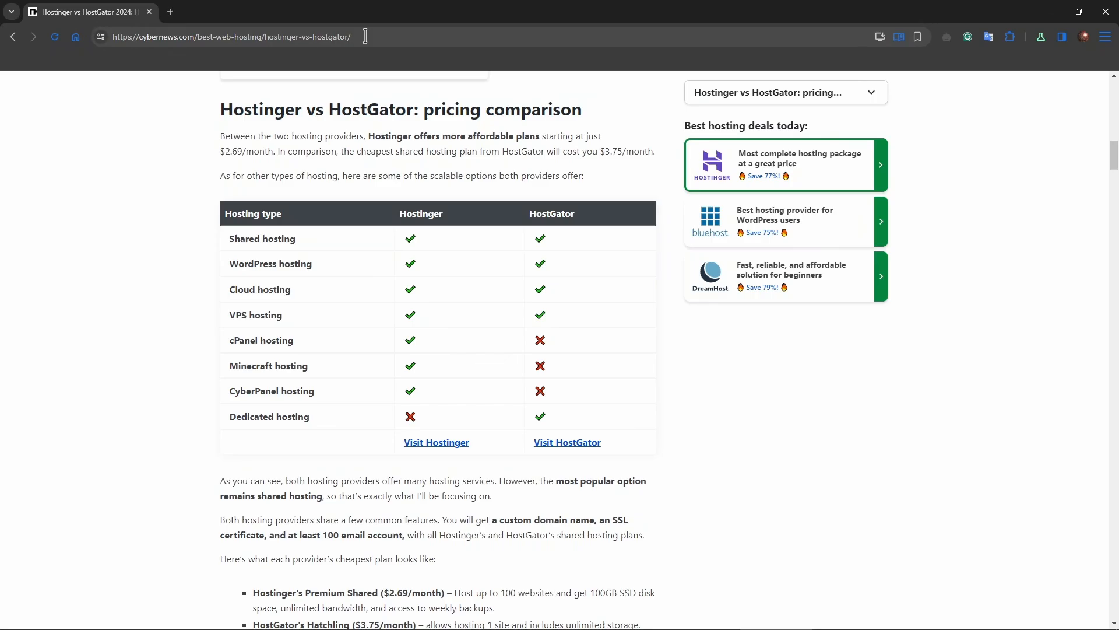
Return to HostGator's plans beside Hostinger's Cloud Startup plan at $7.99/mo.
scroll(down, 3)
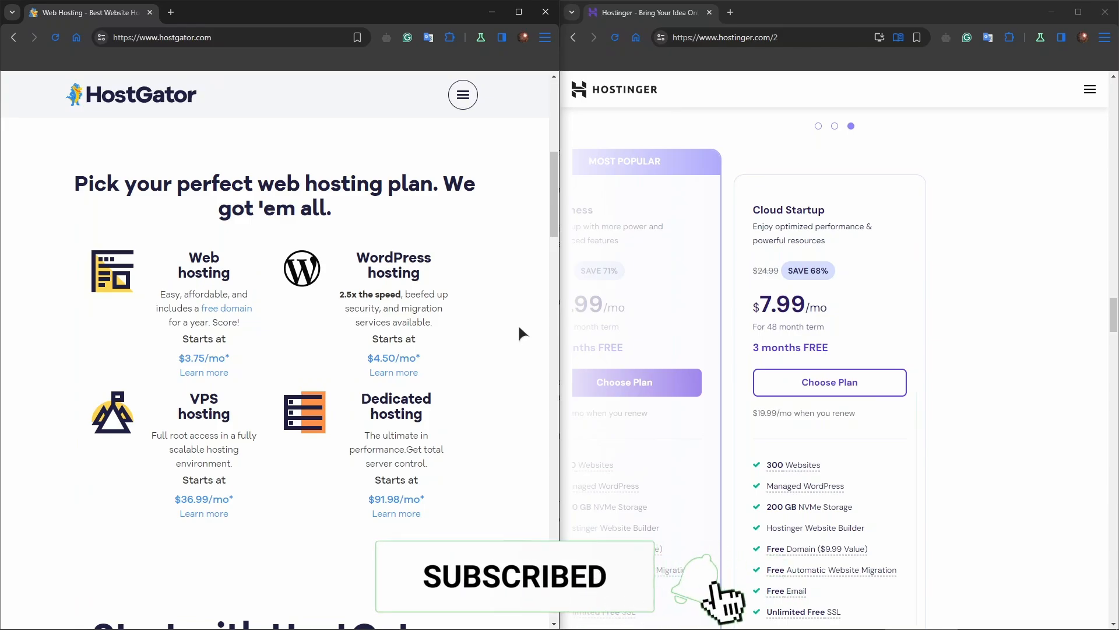
click(703, 586)
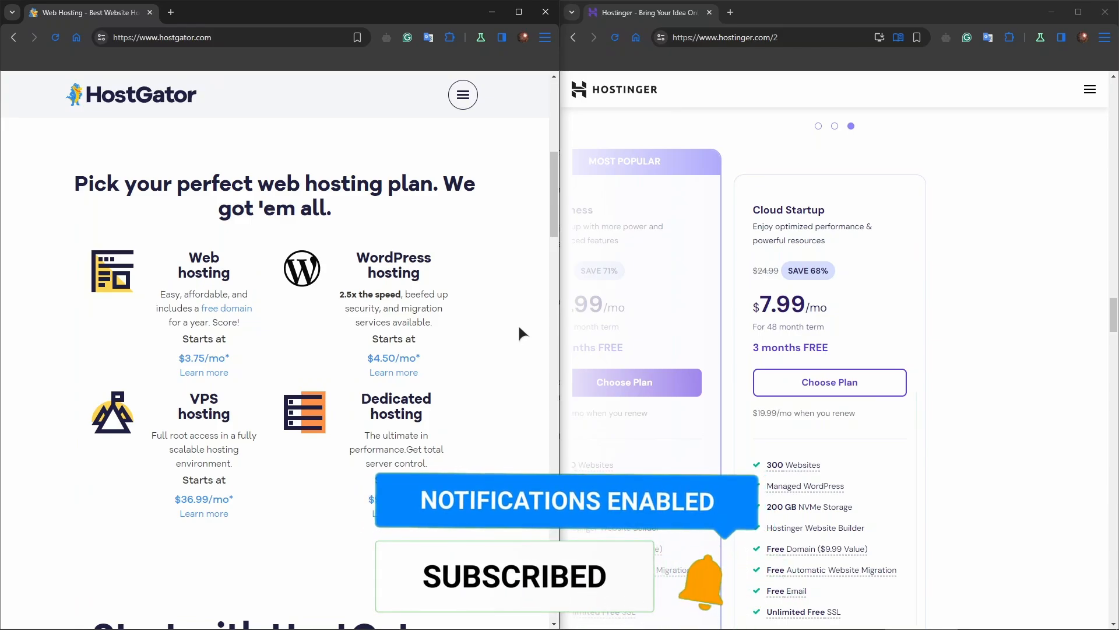